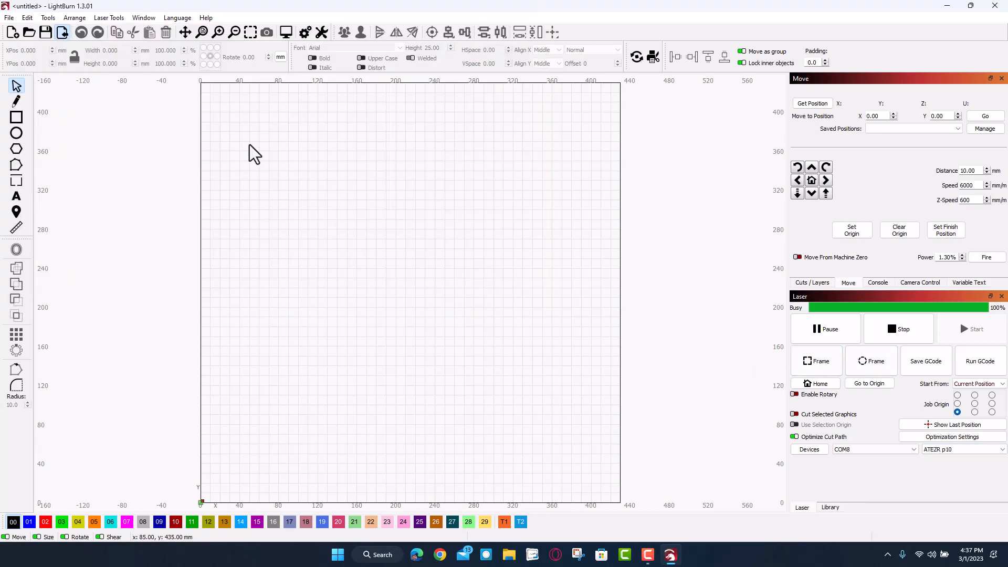
mouse_move(252, 197)
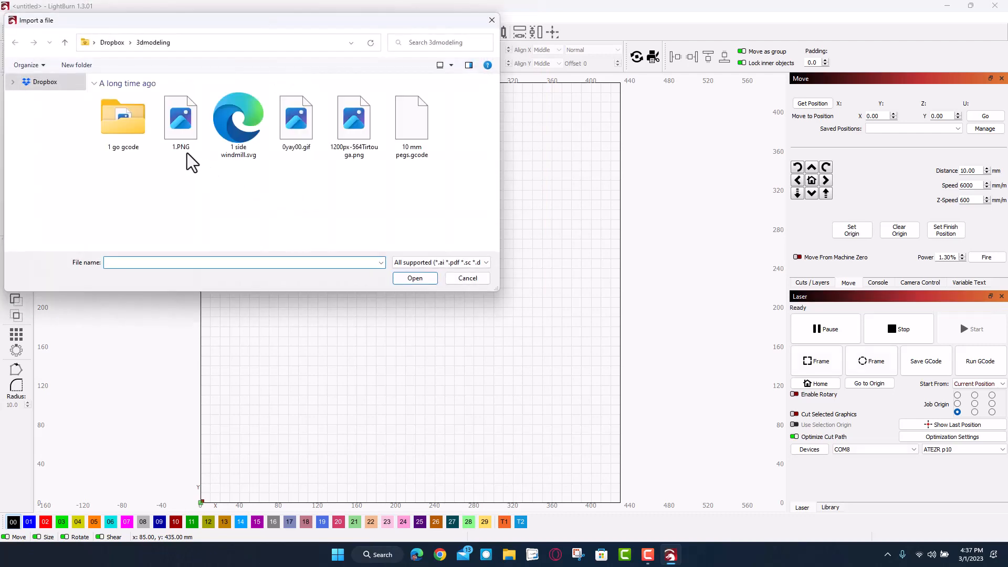
Step: Import kinetic coaster mike.svg from the 3dmodeling folder into the workspace
click(468, 278)
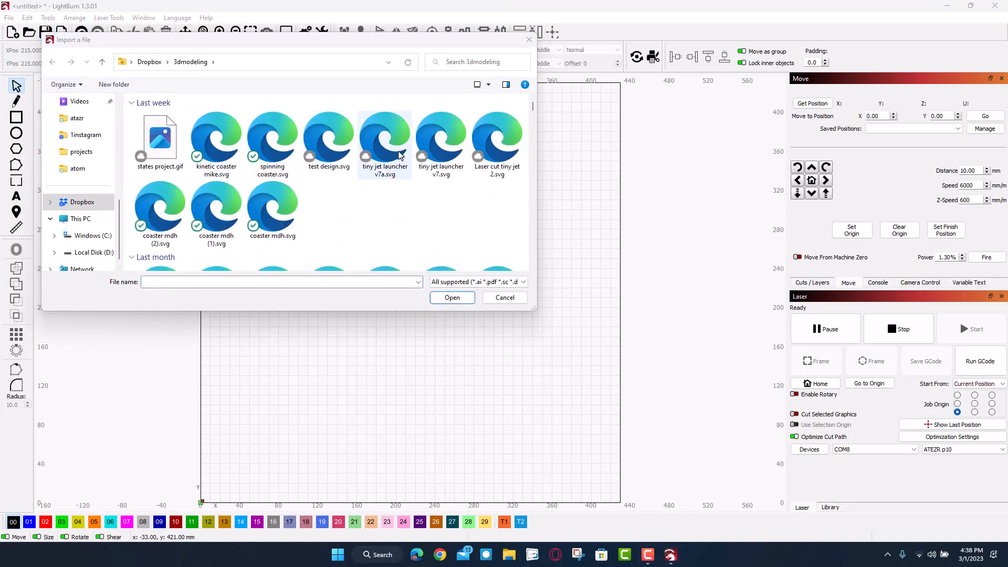
click(216, 137)
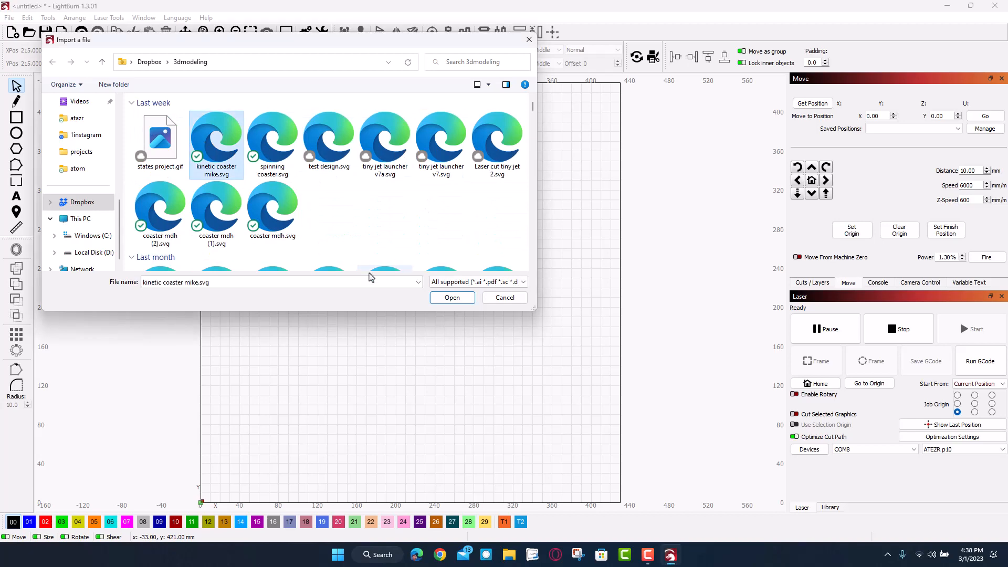
click(451, 297)
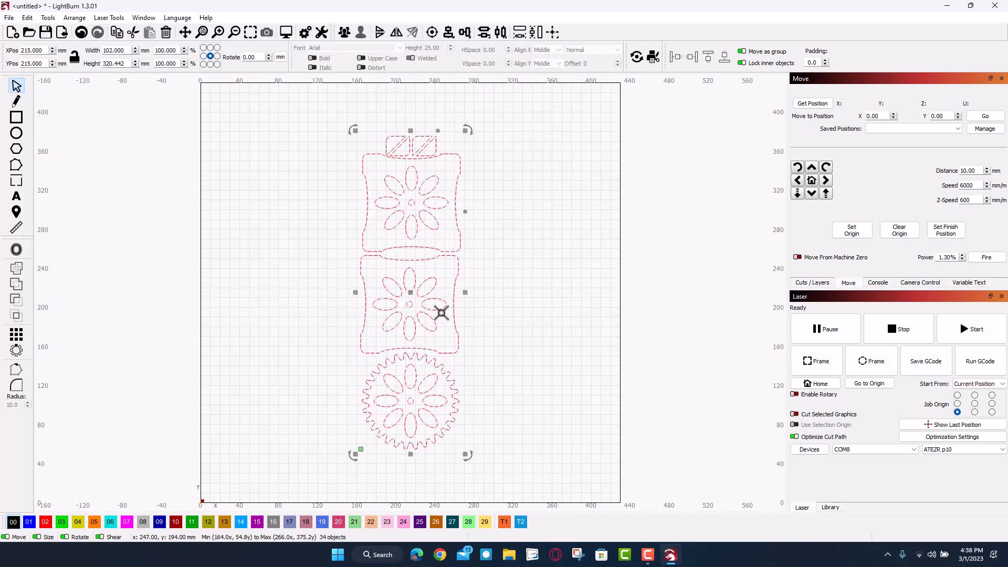
mouse_move(404, 371)
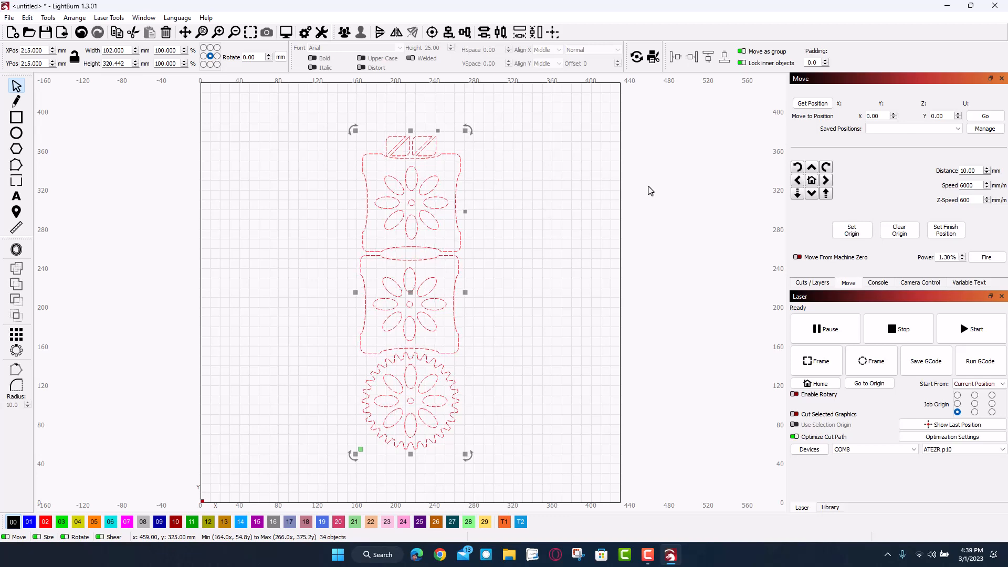
Step: Show the Cuts / Layers panel with the coaster's line layer settings
click(811, 282)
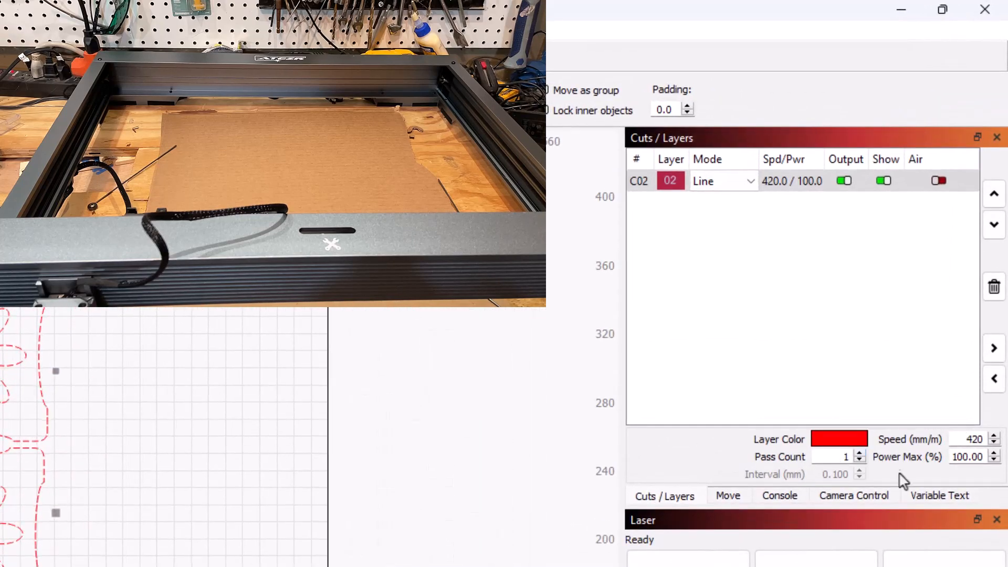
mouse_move(258, 405)
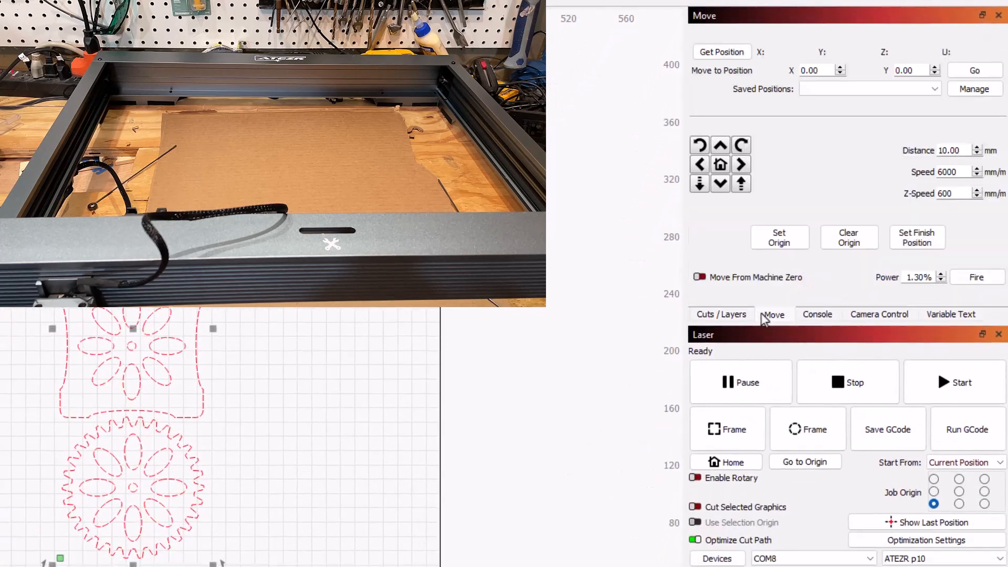
Step: After checking the 420 mm/min, 100% power layer, return to the Move tab
click(741, 164)
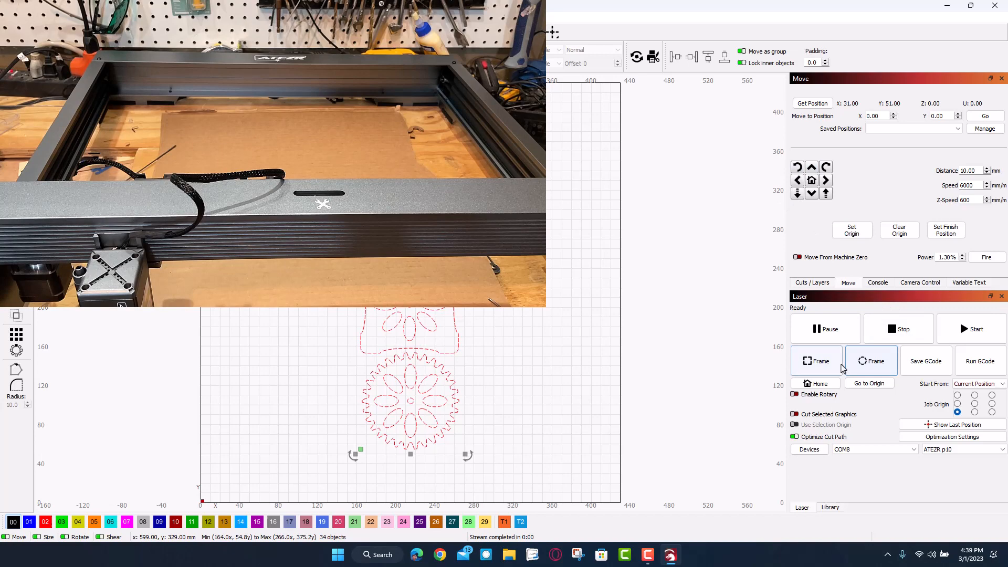
Step: Frame the coaster design twice to trace its outline over the cardboard
click(816, 360)
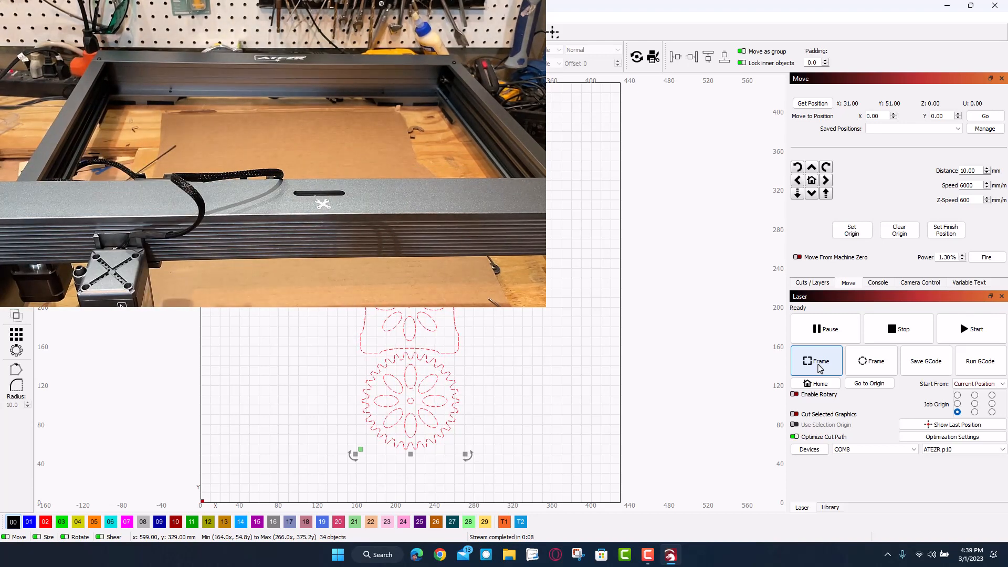
click(971, 329)
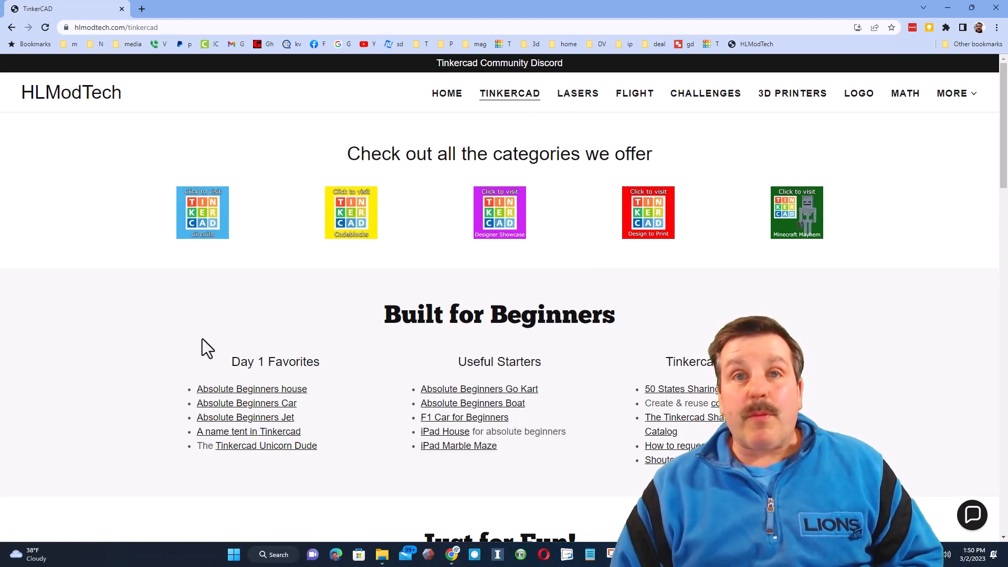
mouse_move(836, 300)
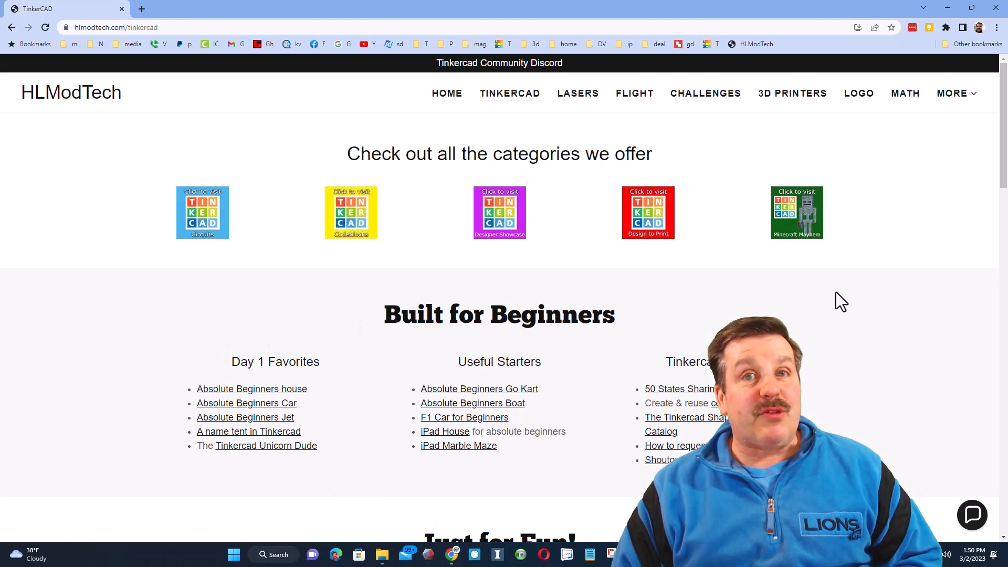
Step: Open and close the site's chat bubble, then go to the LASERS page
click(971, 514)
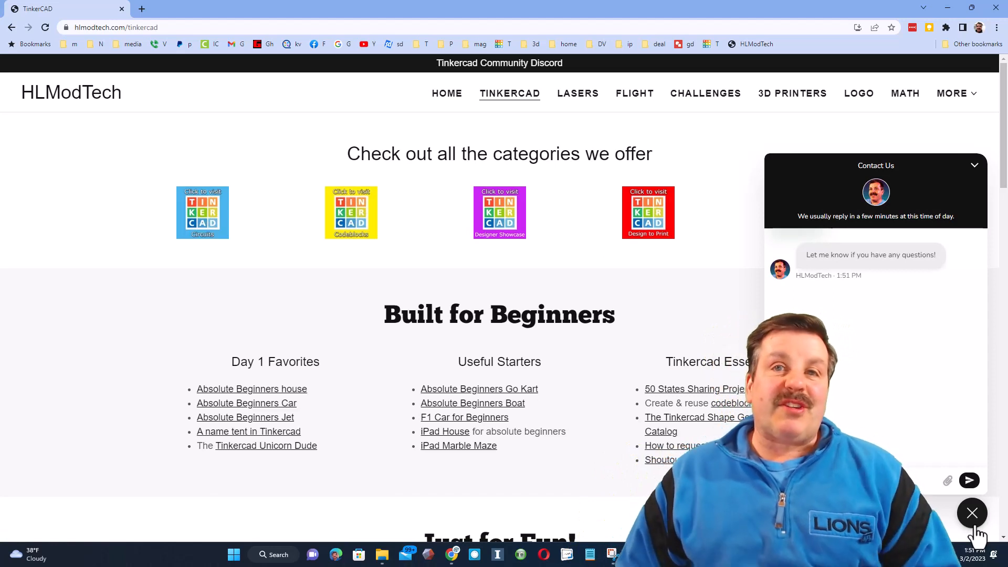
click(972, 513)
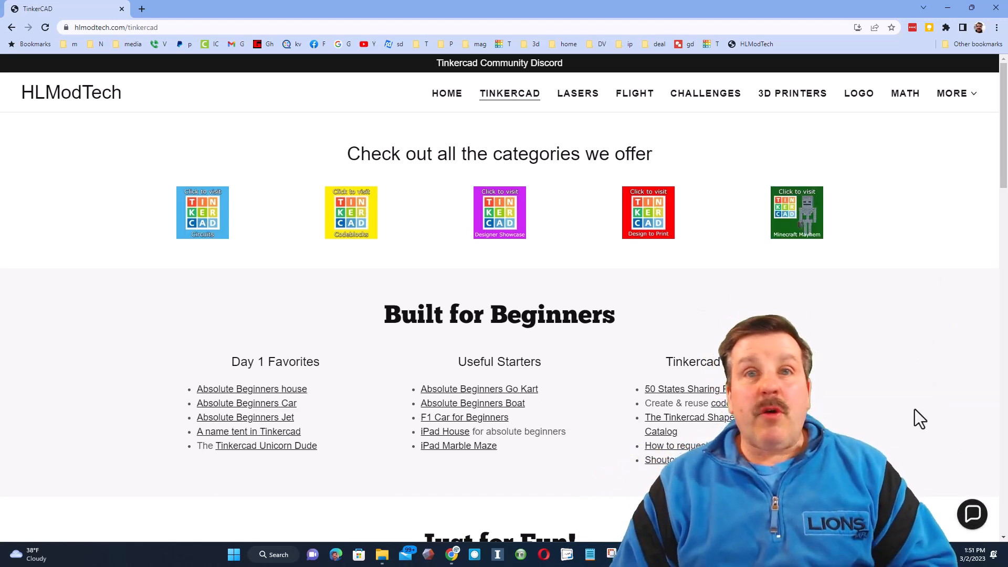
click(578, 93)
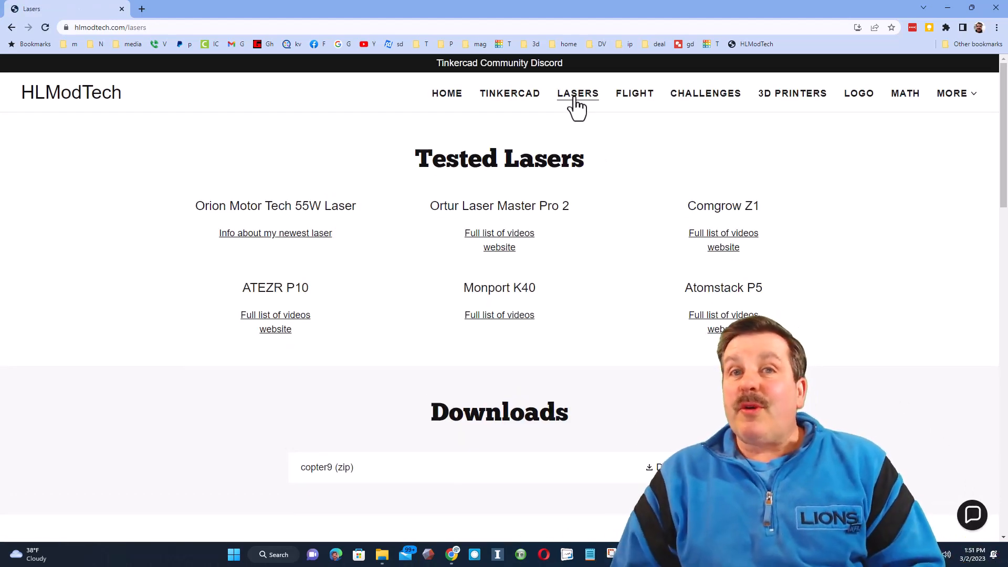
Step: Scroll the Lasers page, then switch to the Tinkercad kinetic coaster tutorial tab
scroll(down, 3)
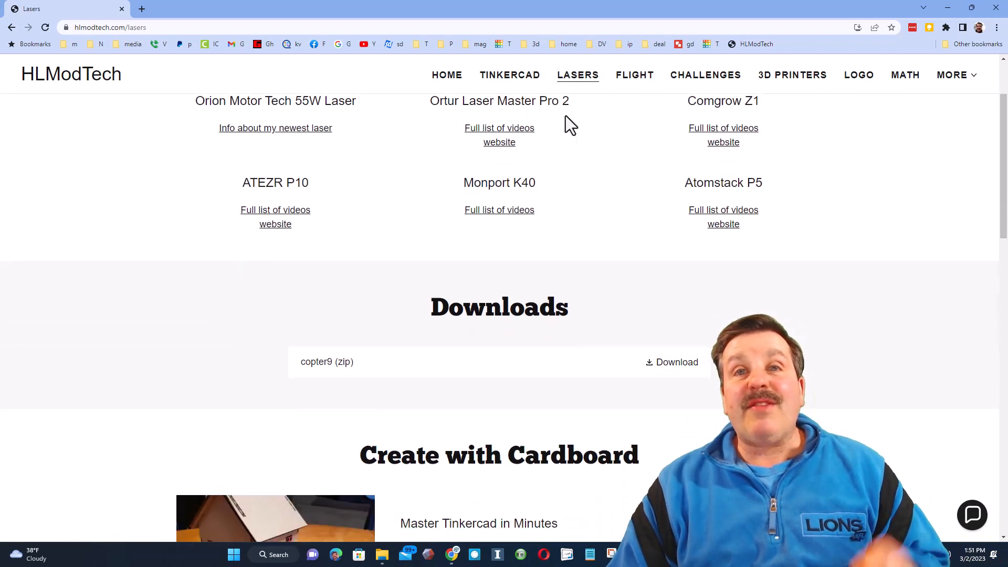
mouse_move(440, 403)
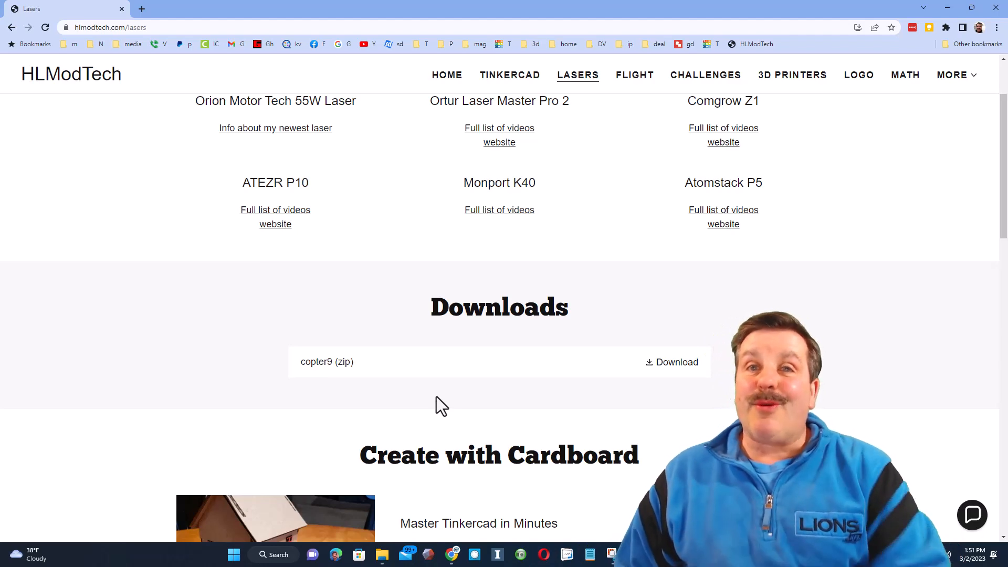
click(320, 9)
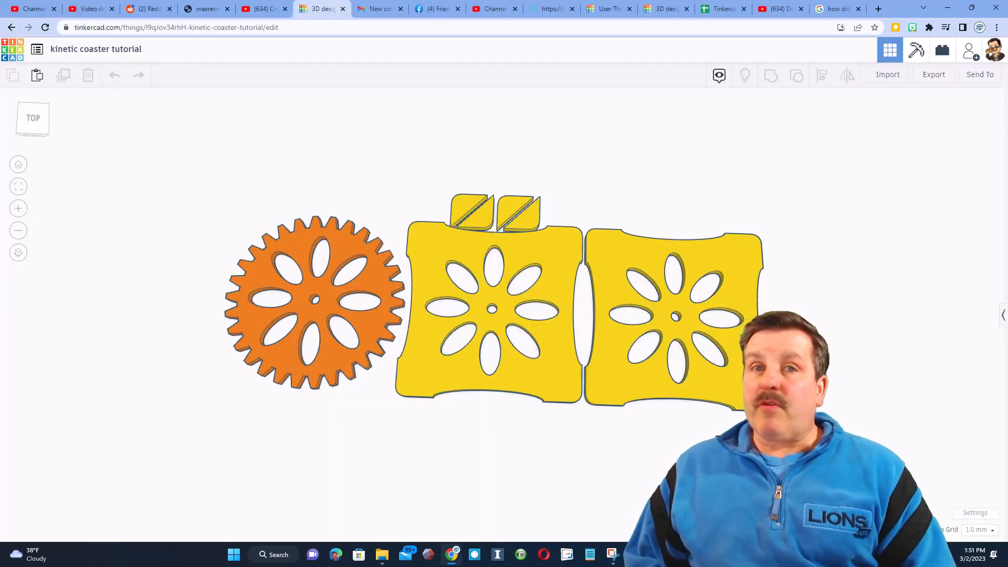